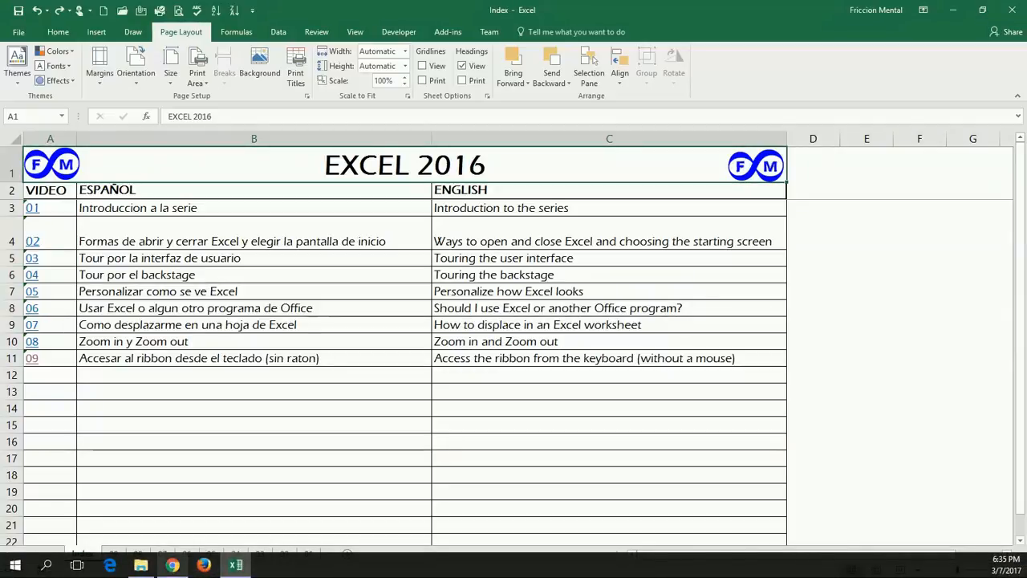
{"action": "mouse_move", "coordinate": [171, 565]}
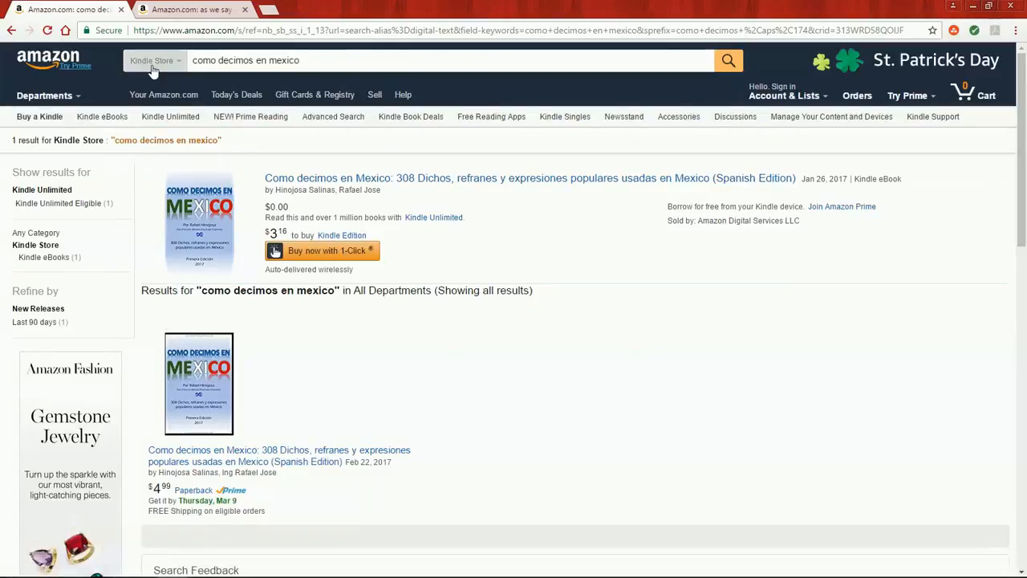
{"action": "mouse_move", "coordinate": [448, 221]}
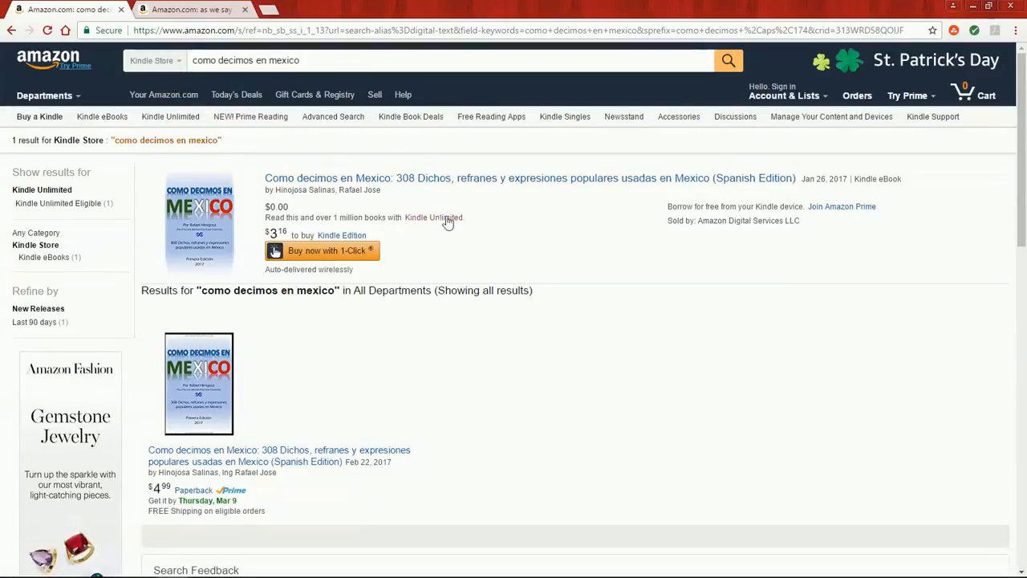
{"action": "mouse_move", "coordinate": [216, 168]}
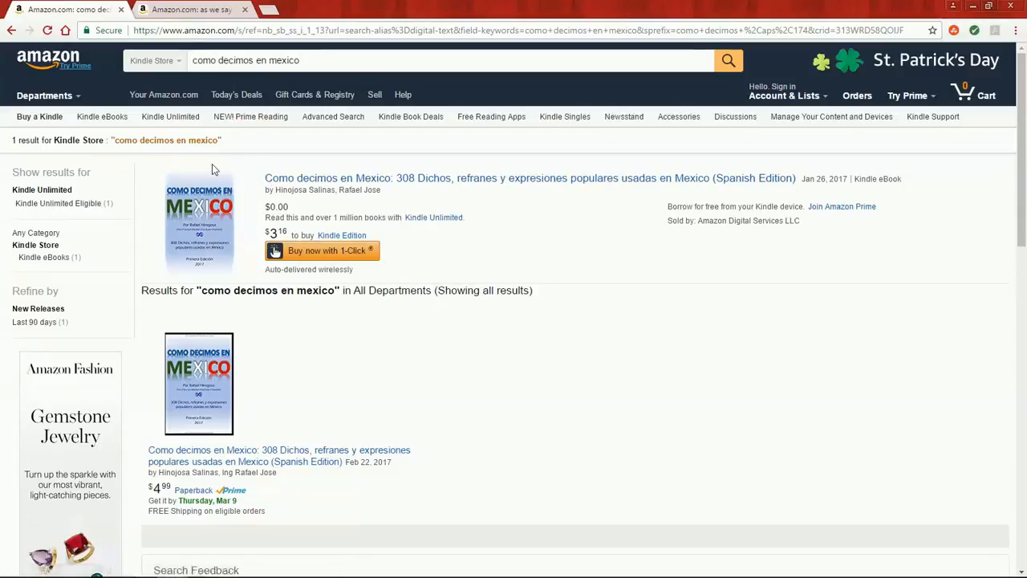
{"action": "mouse_move", "coordinate": [280, 175]}
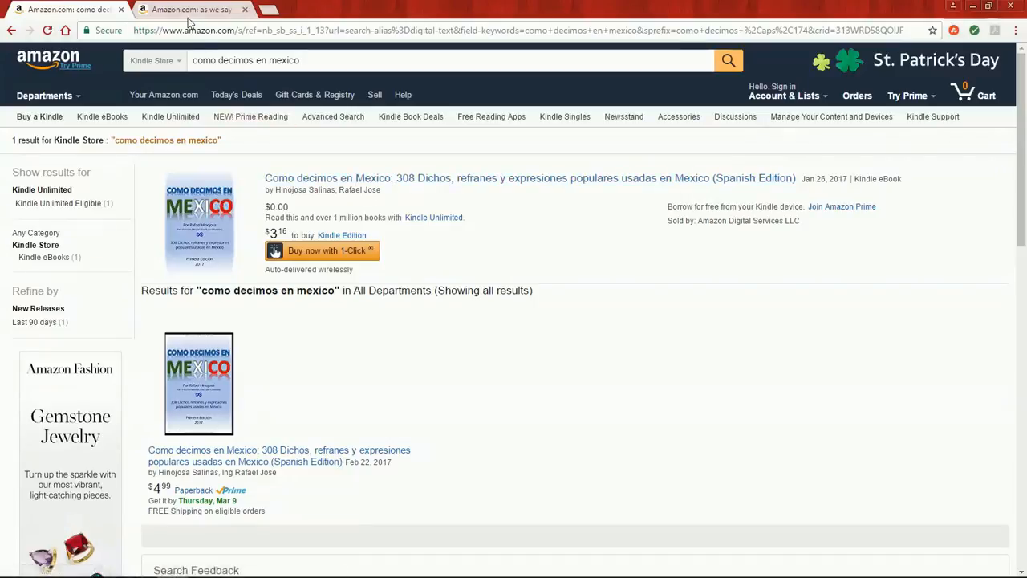
- Switch to the Chrome tab with the English 'As we say in Mexico' Amazon results
{"action": "left_click", "coordinate": [193, 9]}
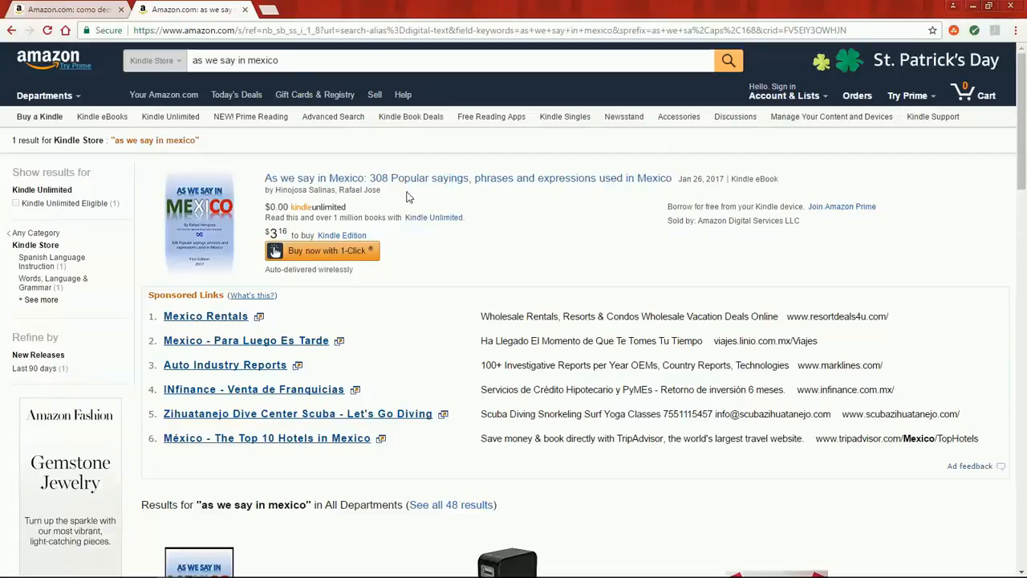
{"action": "mouse_move", "coordinate": [414, 201]}
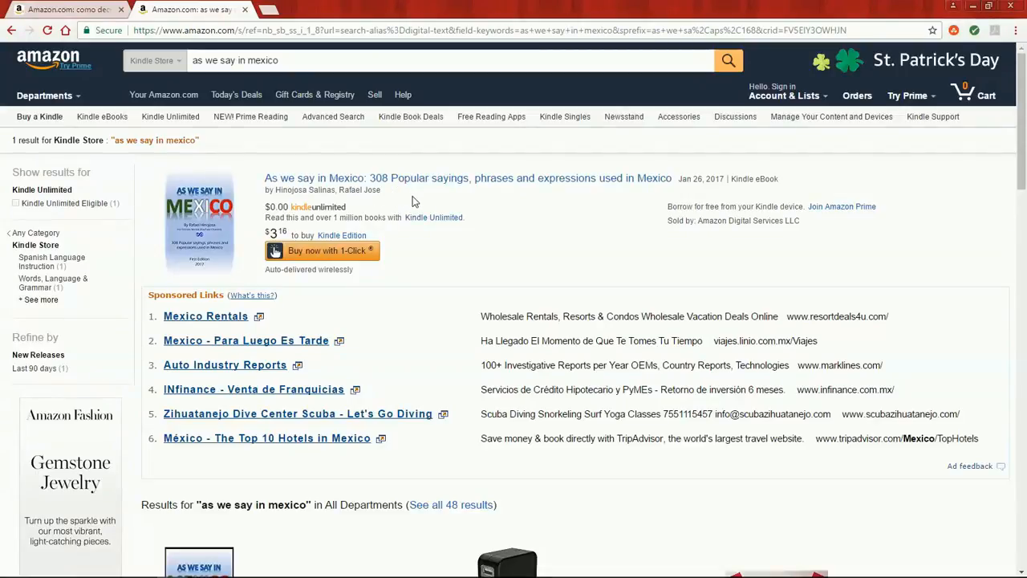
{"action": "mouse_move", "coordinate": [433, 219]}
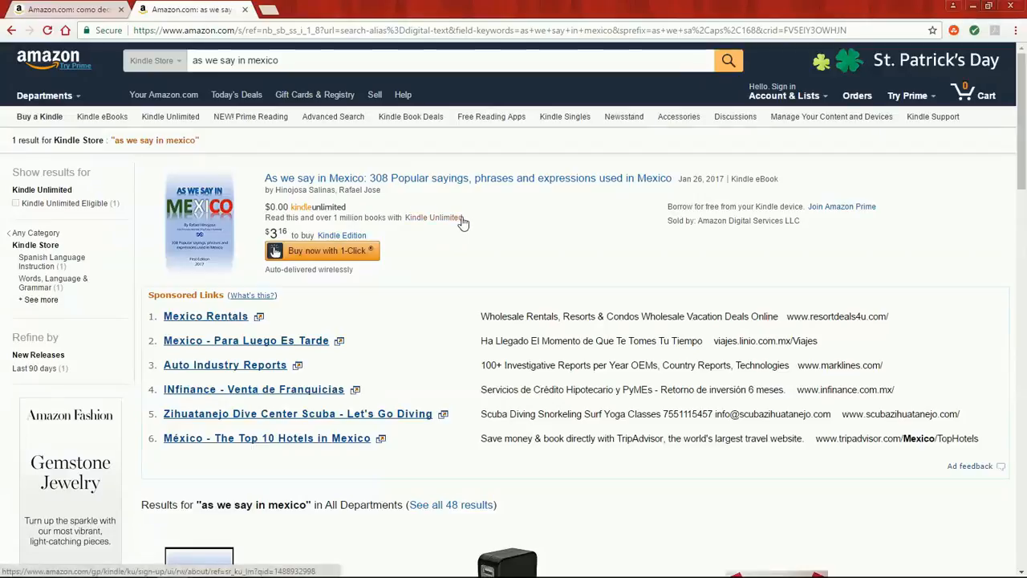
{"action": "mouse_move", "coordinate": [536, 175]}
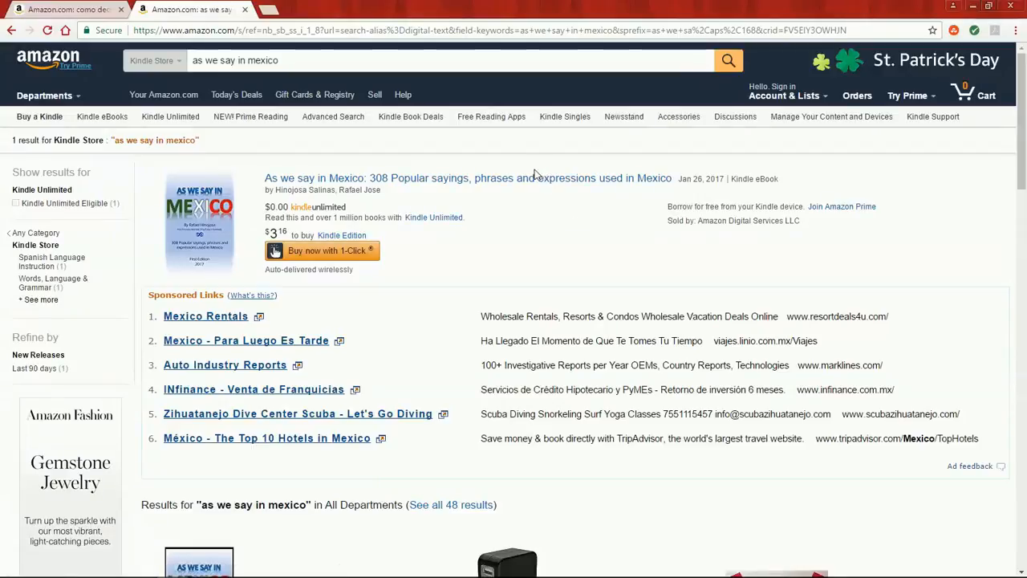
{"action": "mouse_move", "coordinate": [533, 179]}
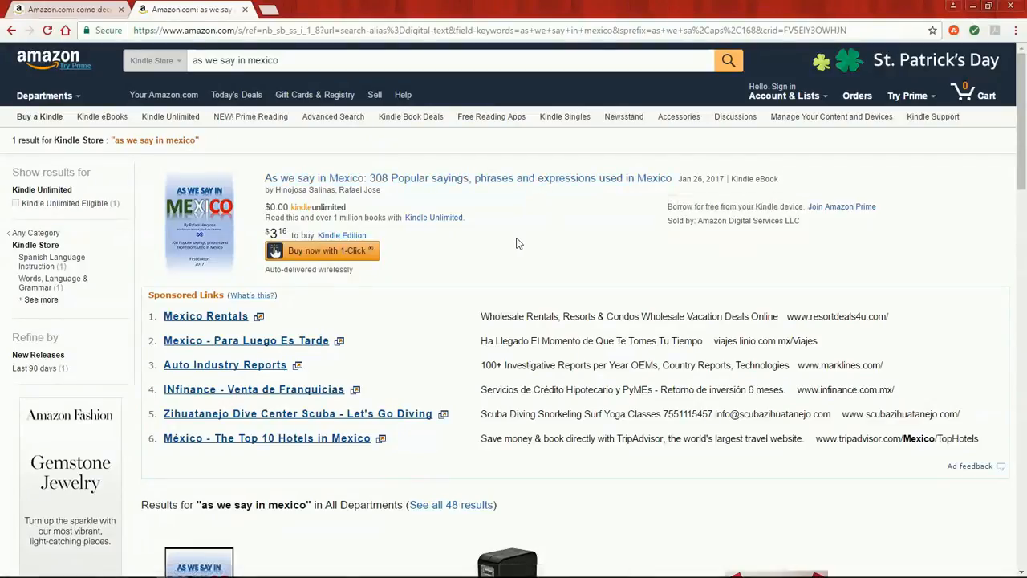
{"action": "mouse_move", "coordinate": [495, 257]}
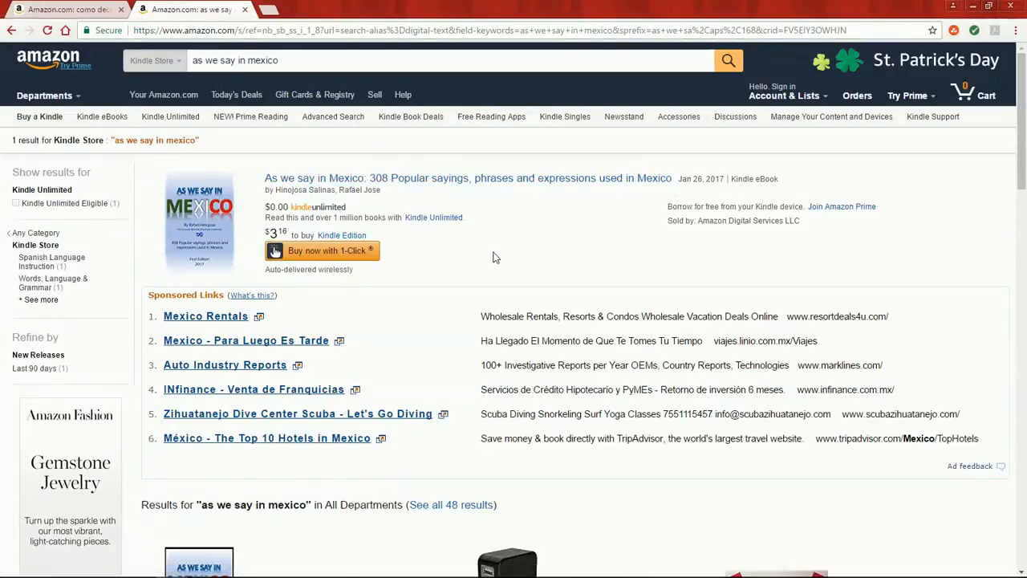
{"action": "mouse_move", "coordinate": [469, 221]}
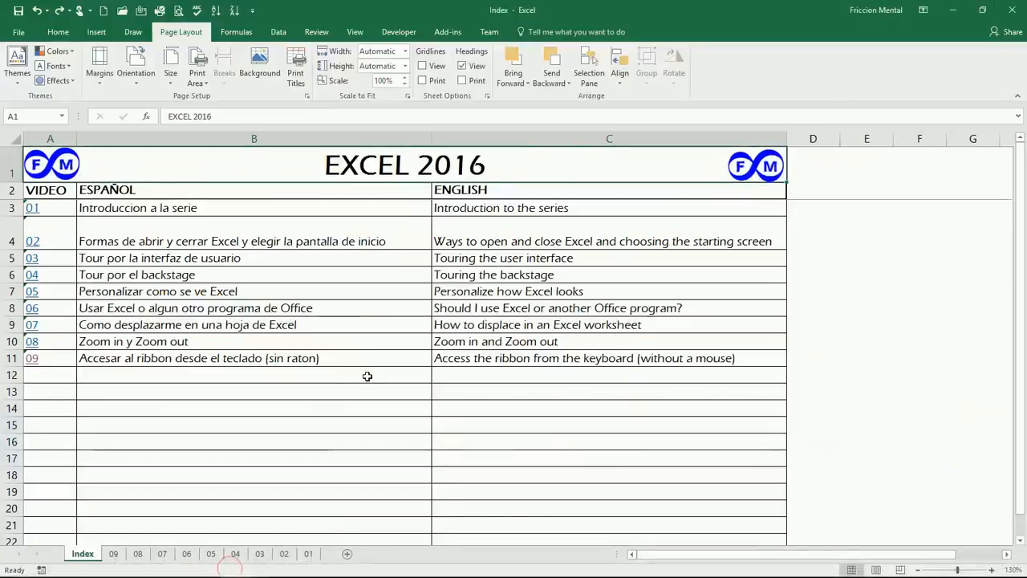
{"action": "mouse_move", "coordinate": [455, 377]}
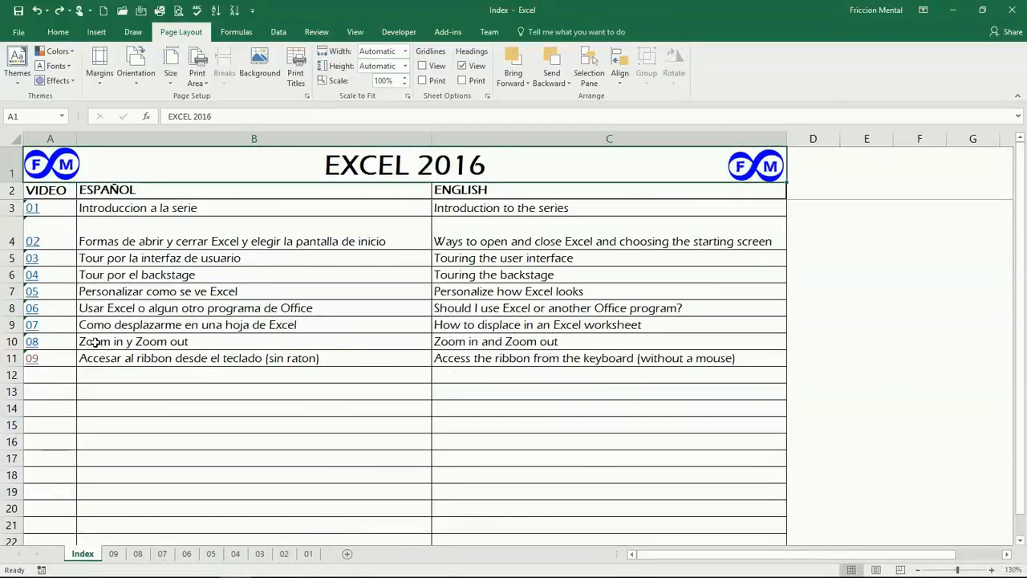
{"action": "mouse_move", "coordinate": [32, 358]}
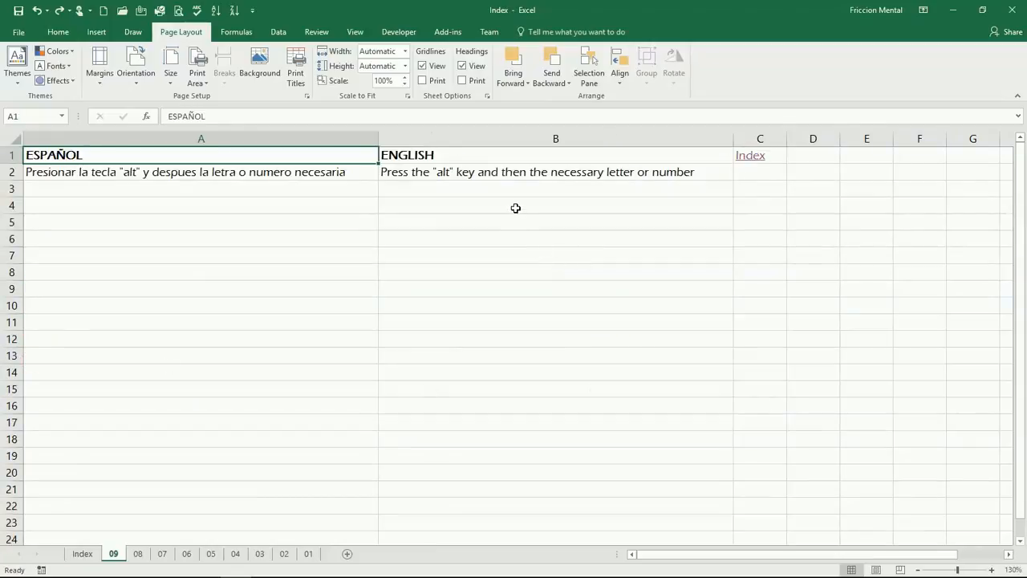
- Select cell B2 holding the English instruction about pressing alt then a letter
{"action": "left_click", "coordinate": [555, 172]}
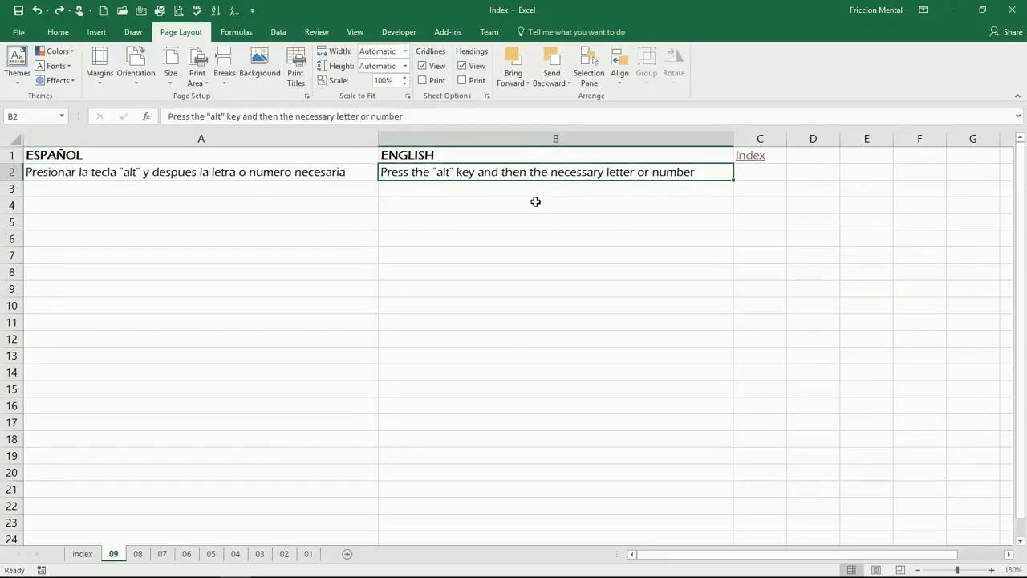
- Use the Alt key tips to reach the File backstage and show the New workbook templates
{"action": "key", "text": "alt"}
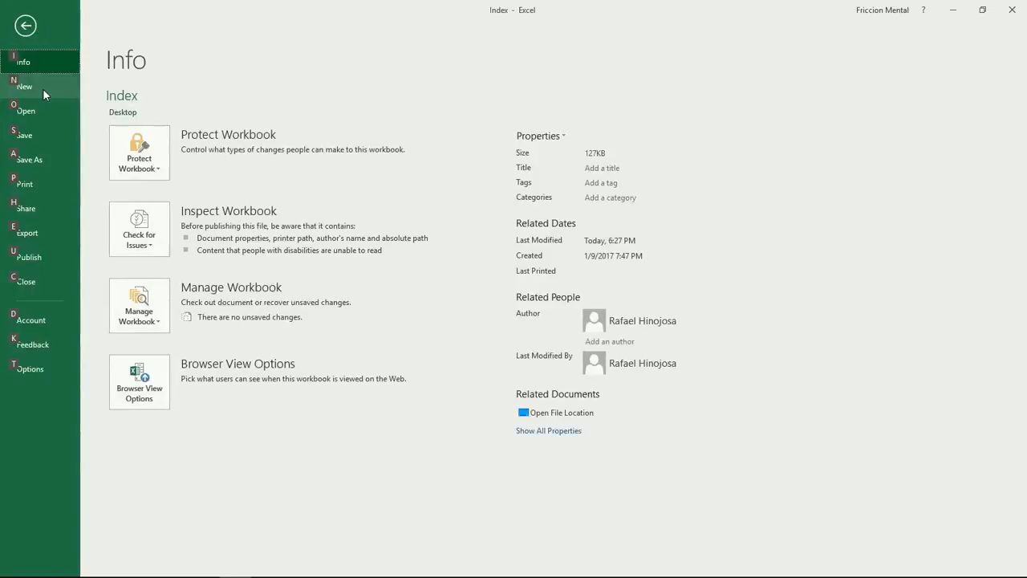
{"action": "left_click", "coordinate": [24, 87]}
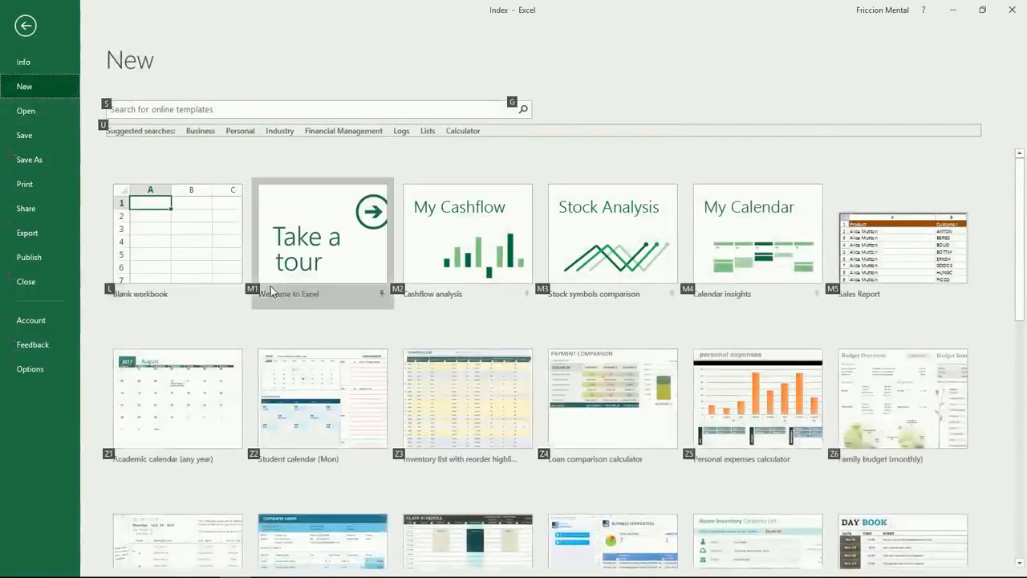
{"action": "mouse_move", "coordinate": [399, 247]}
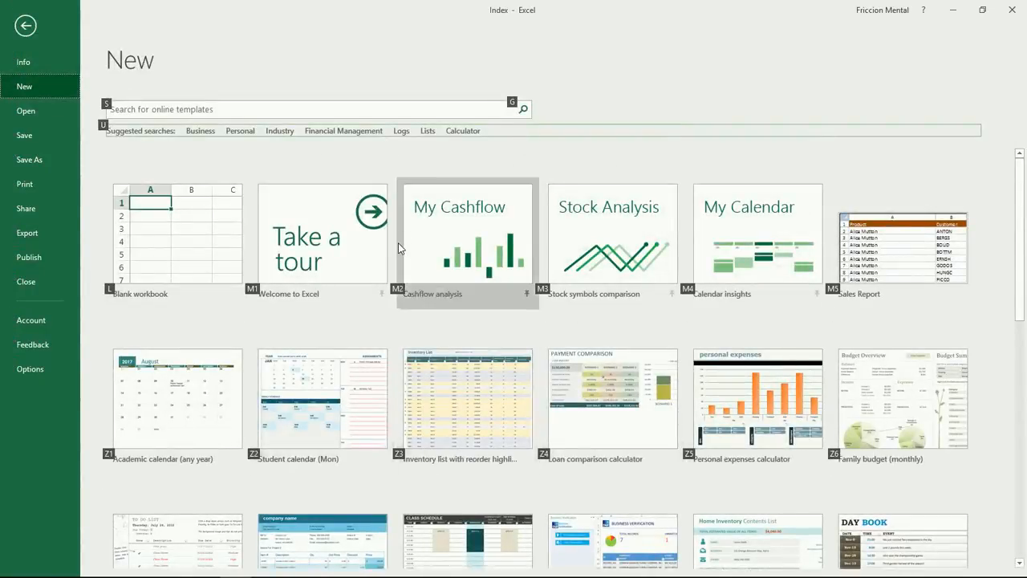
{"action": "mouse_move", "coordinate": [177, 294]}
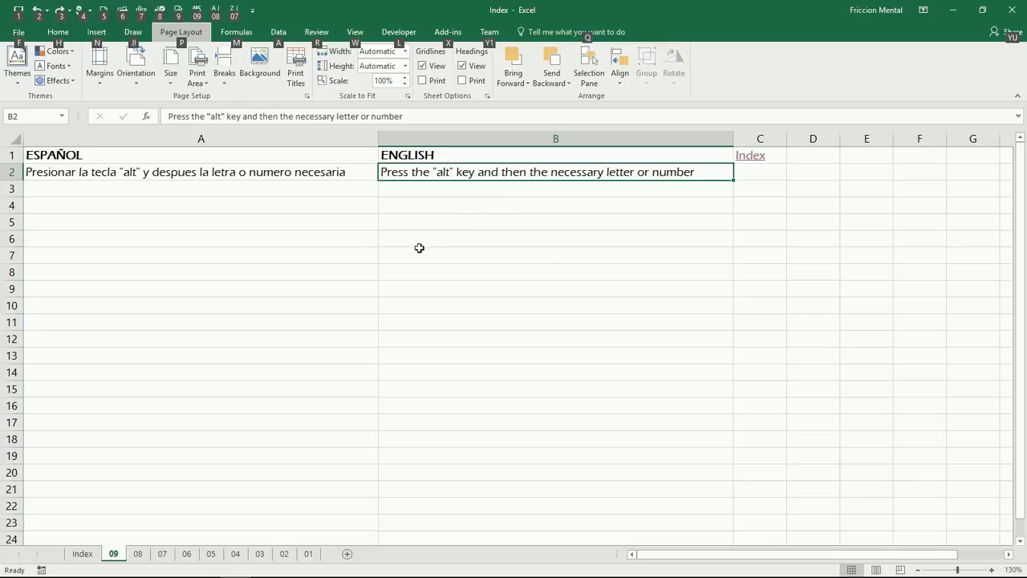
{"action": "mouse_move", "coordinate": [382, 234]}
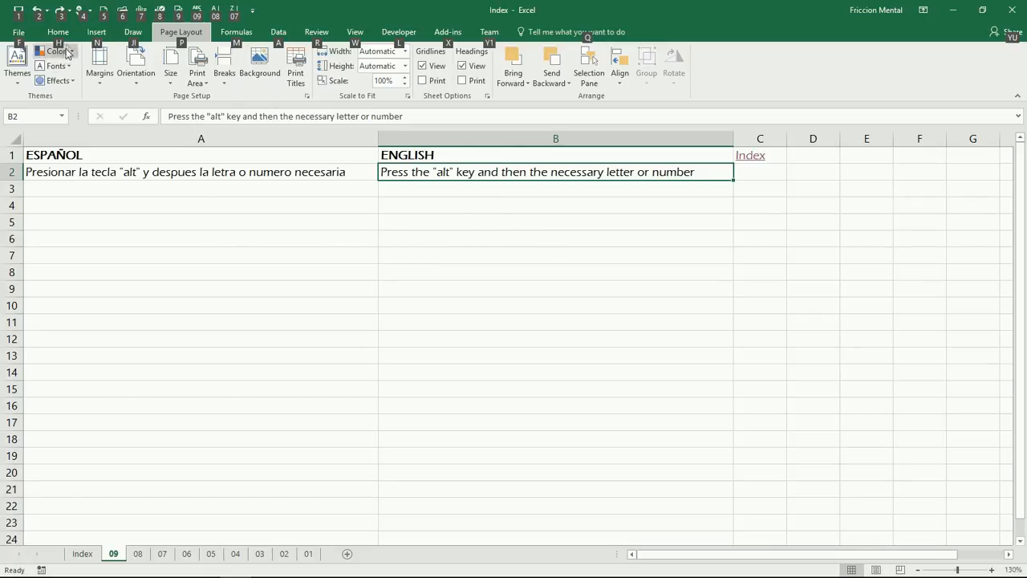
- From the Home commands, wrap the English sentence in B2 onto two lines
{"action": "left_click", "coordinate": [58, 33]}
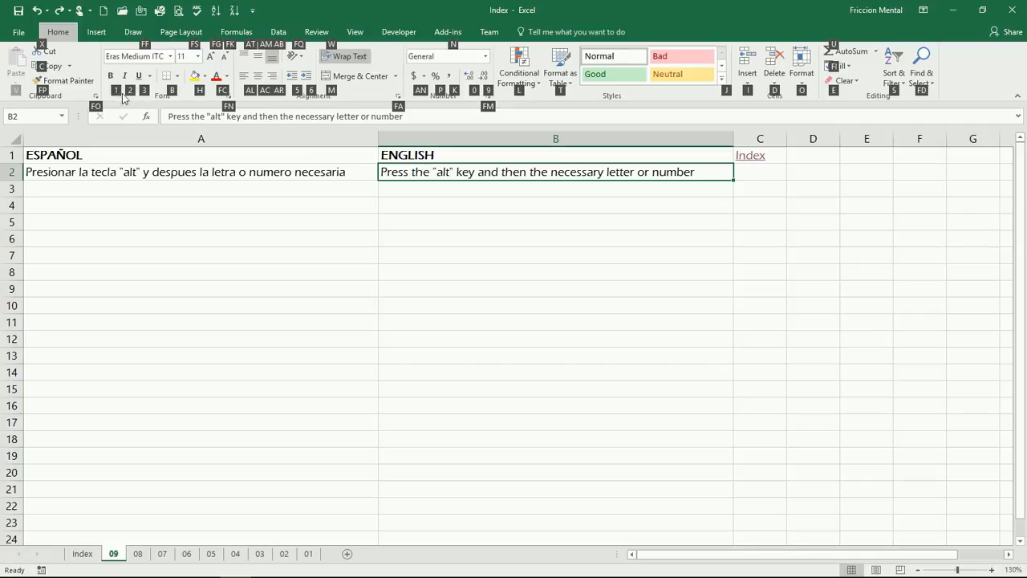
{"action": "left_click", "coordinate": [345, 56]}
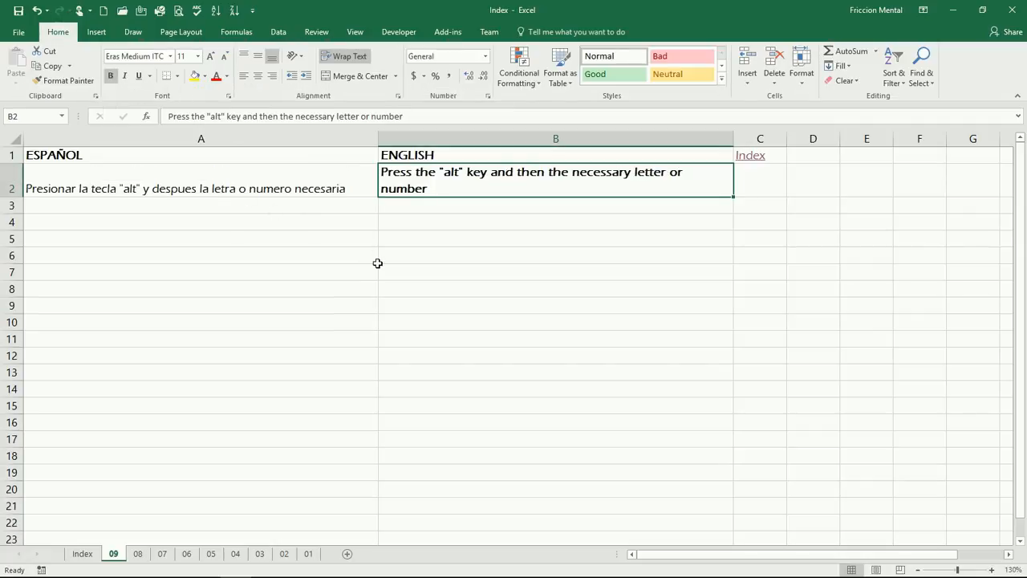
{"action": "mouse_move", "coordinate": [449, 248]}
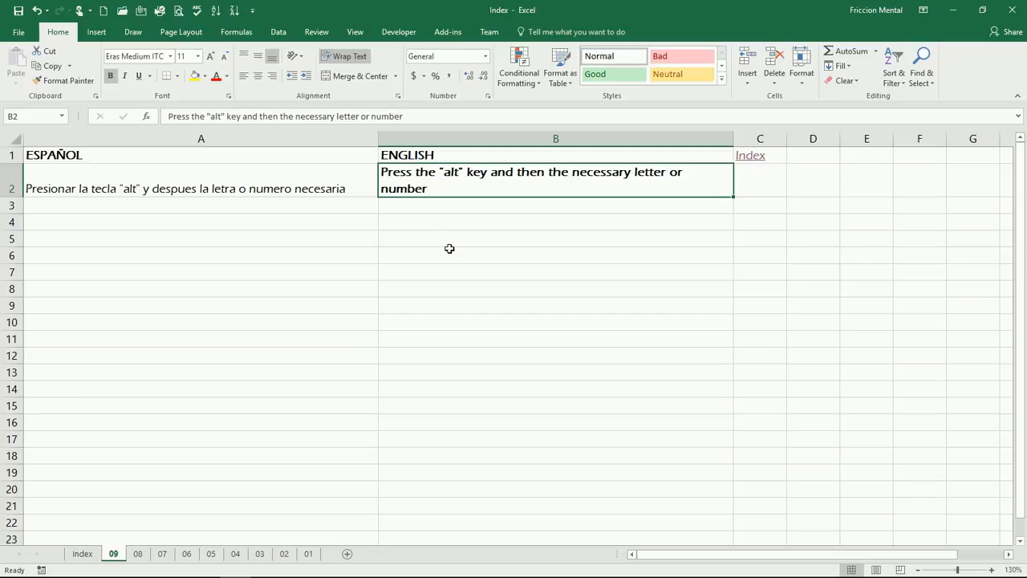
{"action": "mouse_move", "coordinate": [449, 207]}
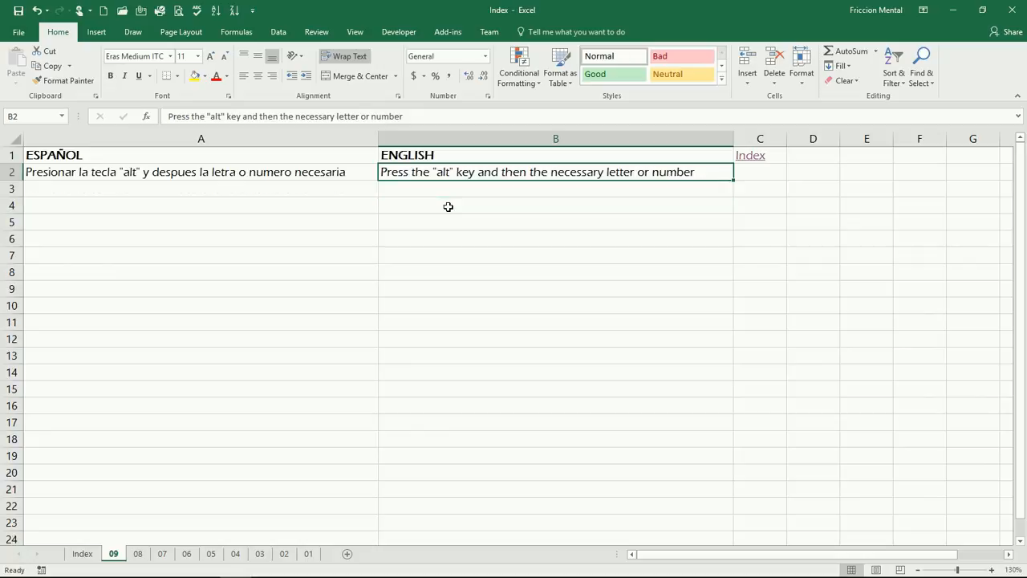
{"action": "mouse_move", "coordinate": [451, 209]}
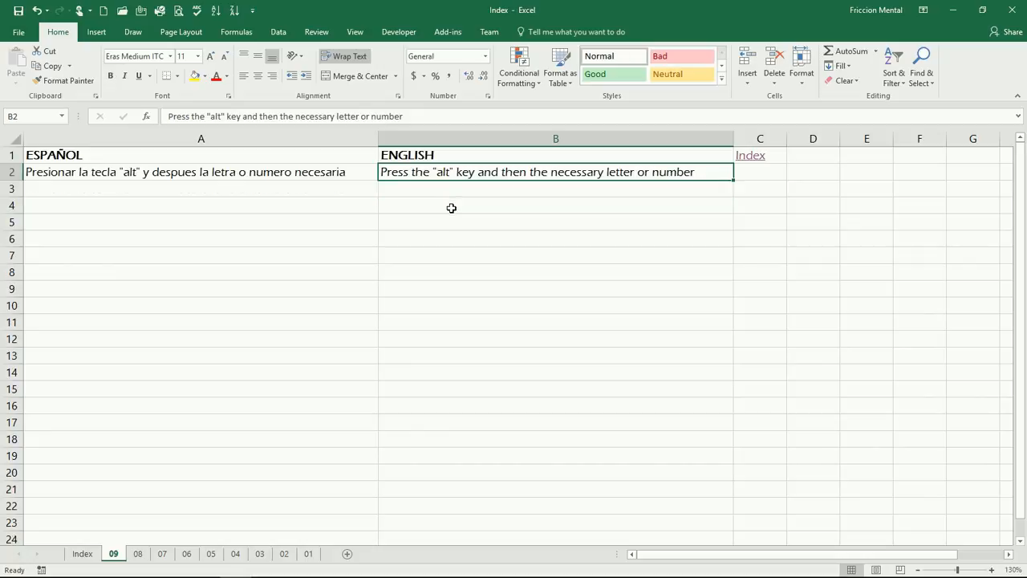
{"action": "mouse_move", "coordinate": [419, 233]}
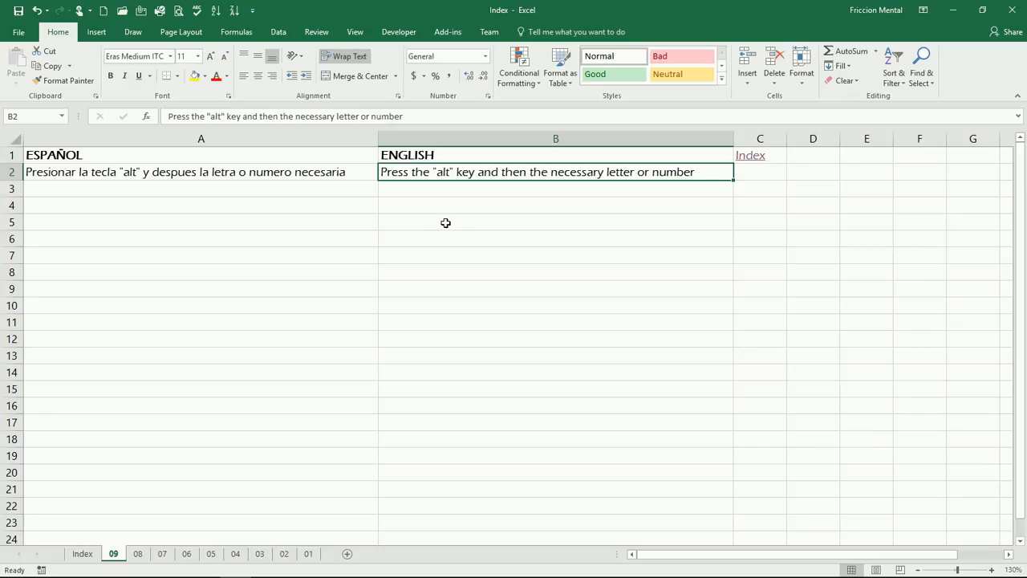
{"action": "mouse_move", "coordinate": [469, 205]}
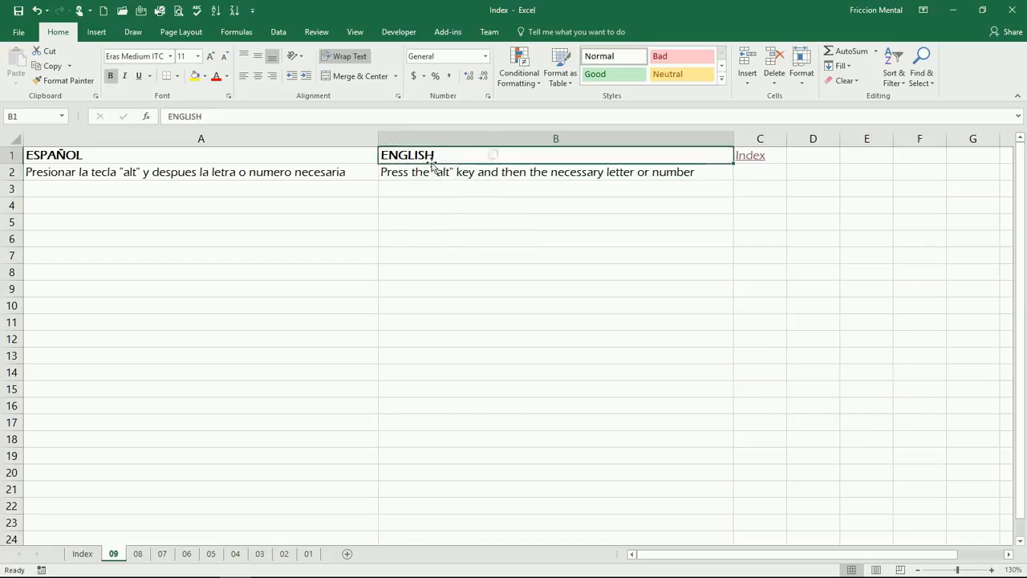
- Select the ESPAÑOL header in A1 and show the Data sort and filter commands
{"action": "left_click", "coordinate": [201, 154]}
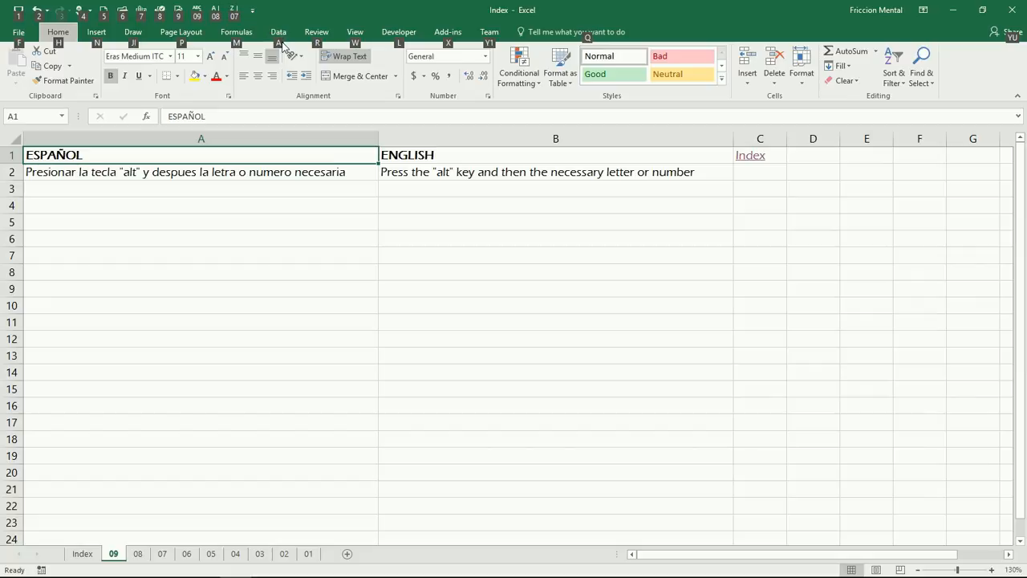
{"action": "left_click", "coordinate": [277, 32]}
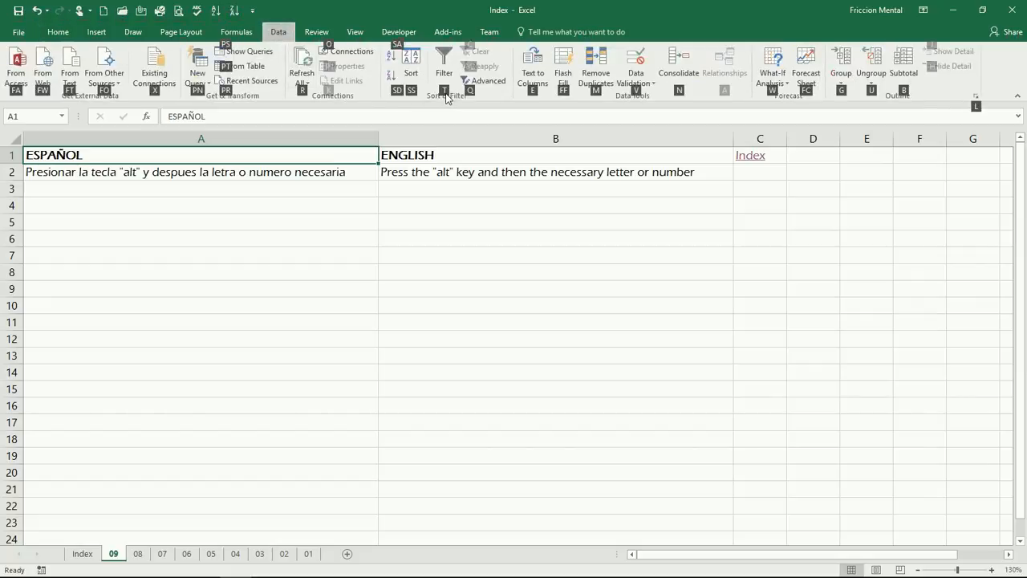
{"action": "left_click", "coordinate": [443, 66]}
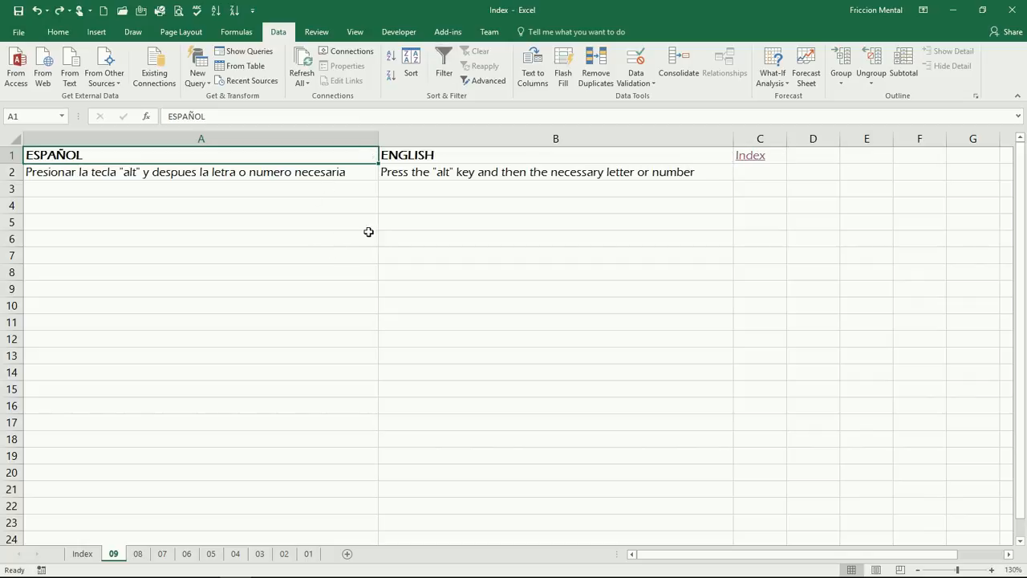
{"action": "mouse_move", "coordinate": [378, 231]}
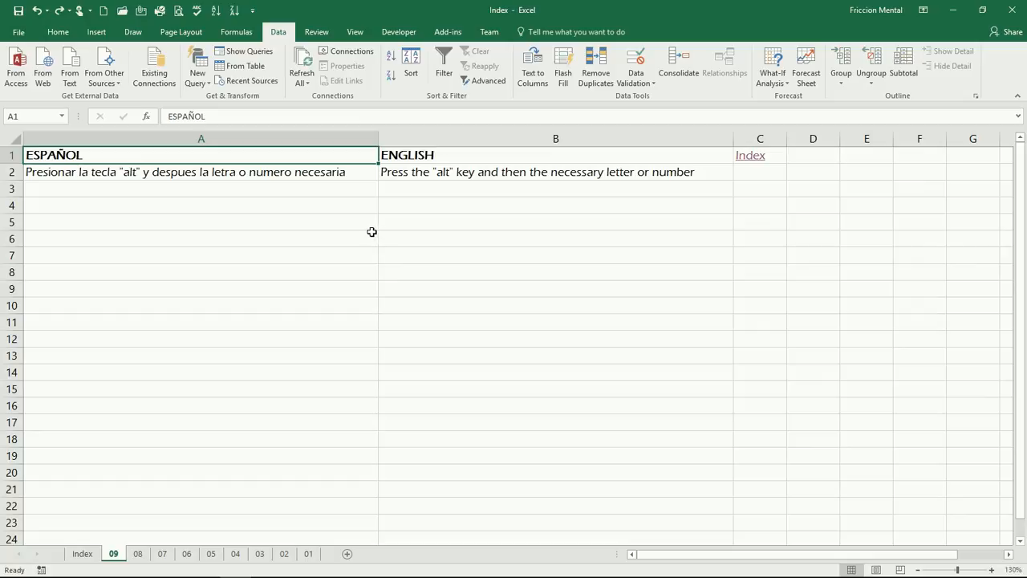
{"action": "mouse_move", "coordinate": [452, 186]}
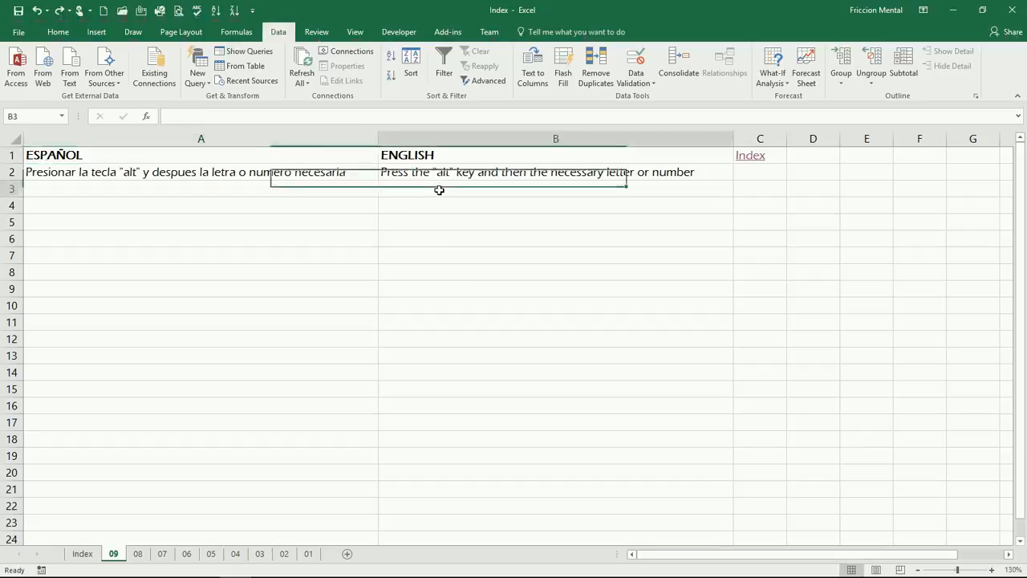
- Follow the Index link in C1 back to the list of all nine Excel 2016 videos
{"action": "left_click", "coordinate": [436, 189]}
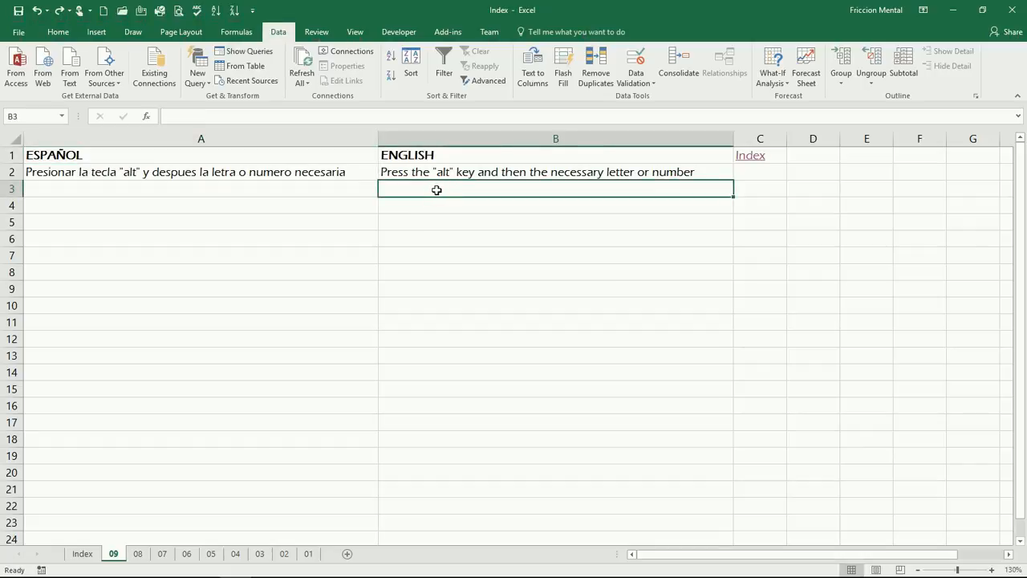
{"action": "mouse_move", "coordinate": [422, 191]}
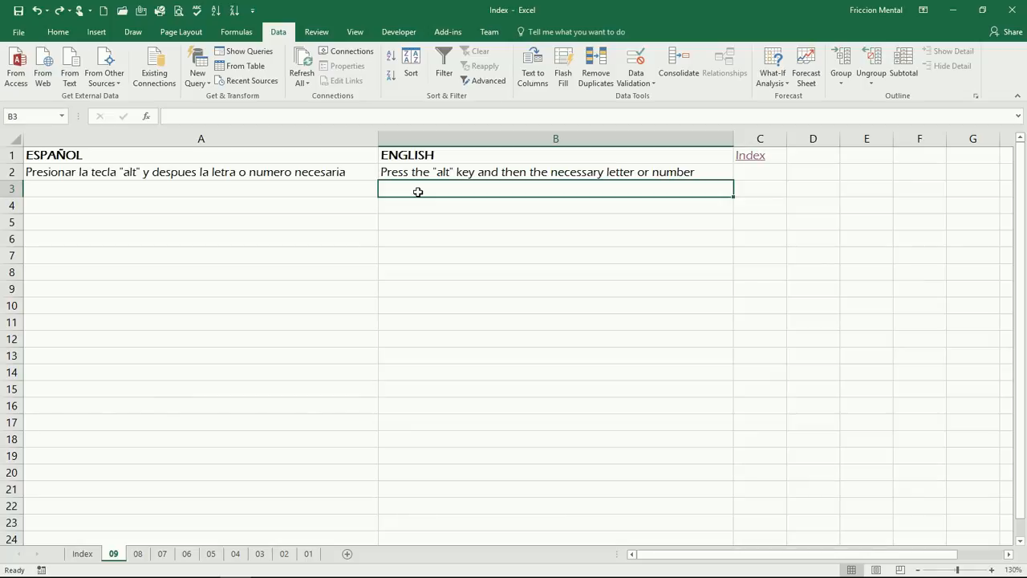
{"action": "left_click", "coordinate": [751, 154]}
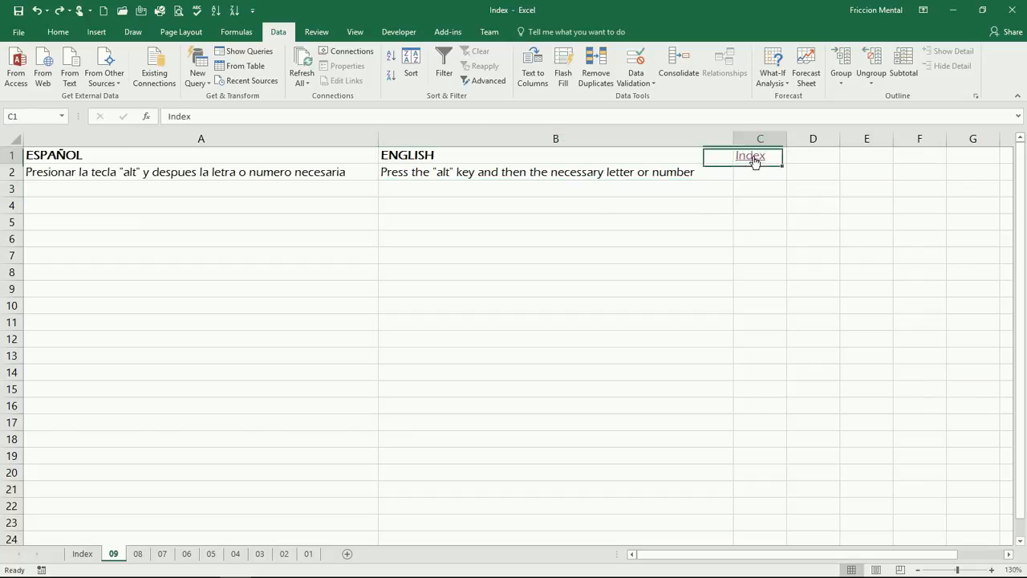
{"action": "left_click", "coordinate": [82, 552]}
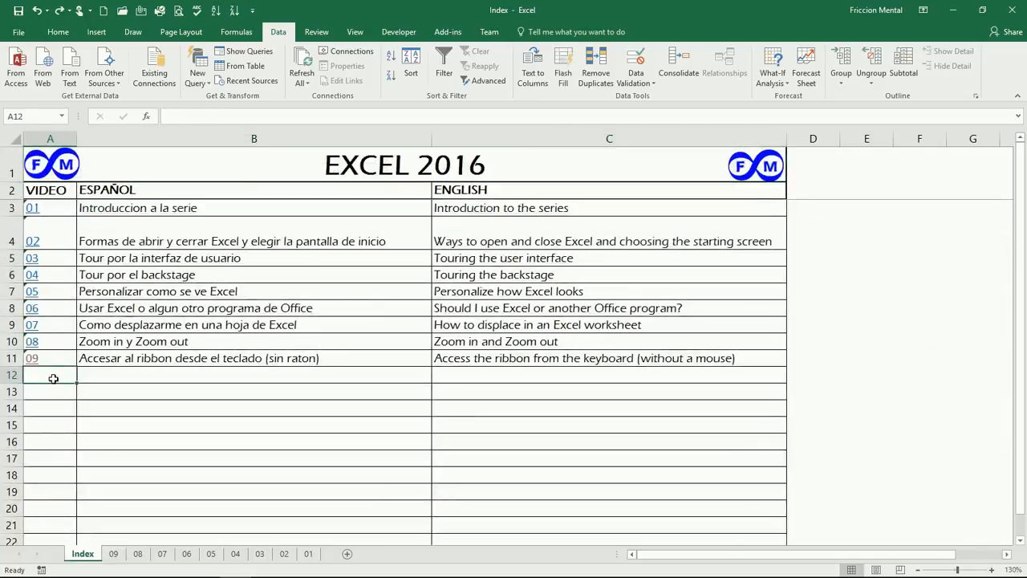